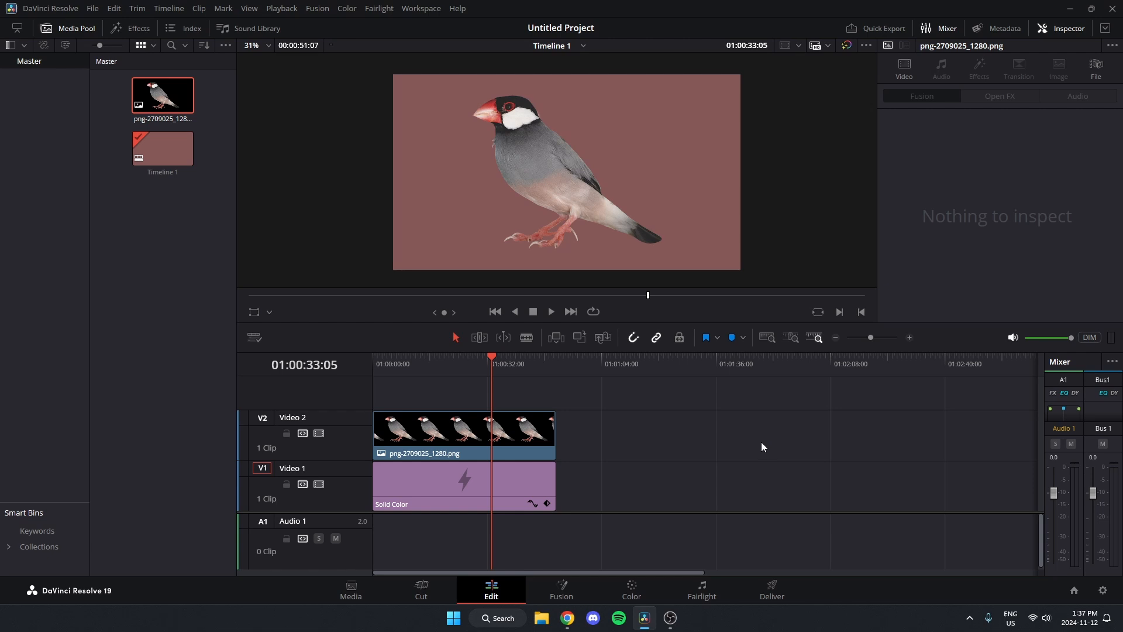
mouse_move(631, 458)
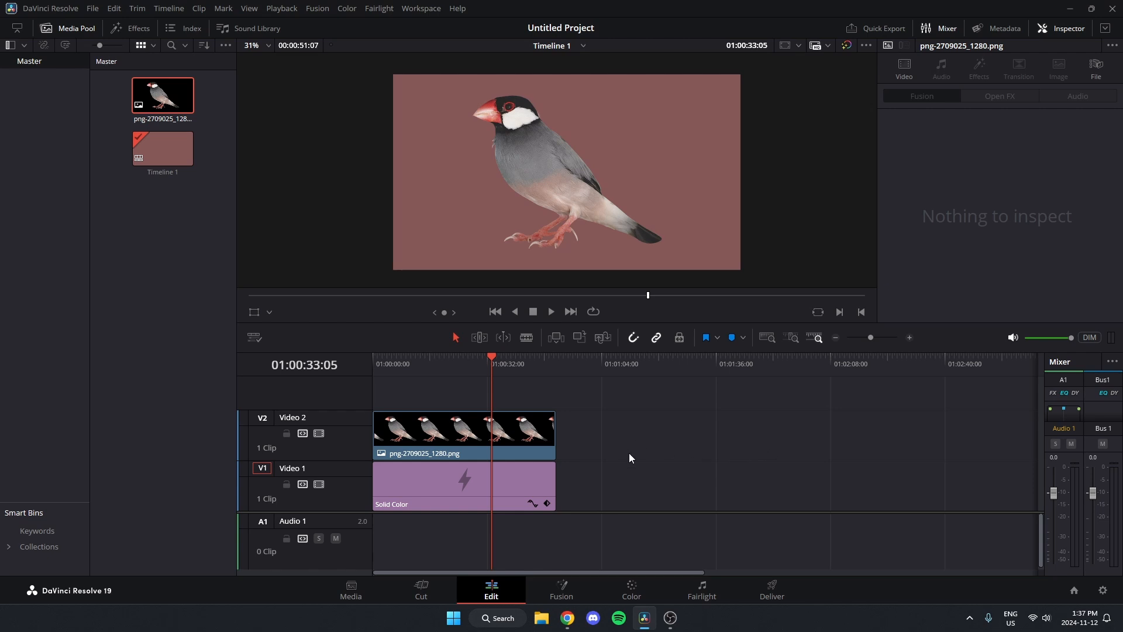
mouse_move(630, 437)
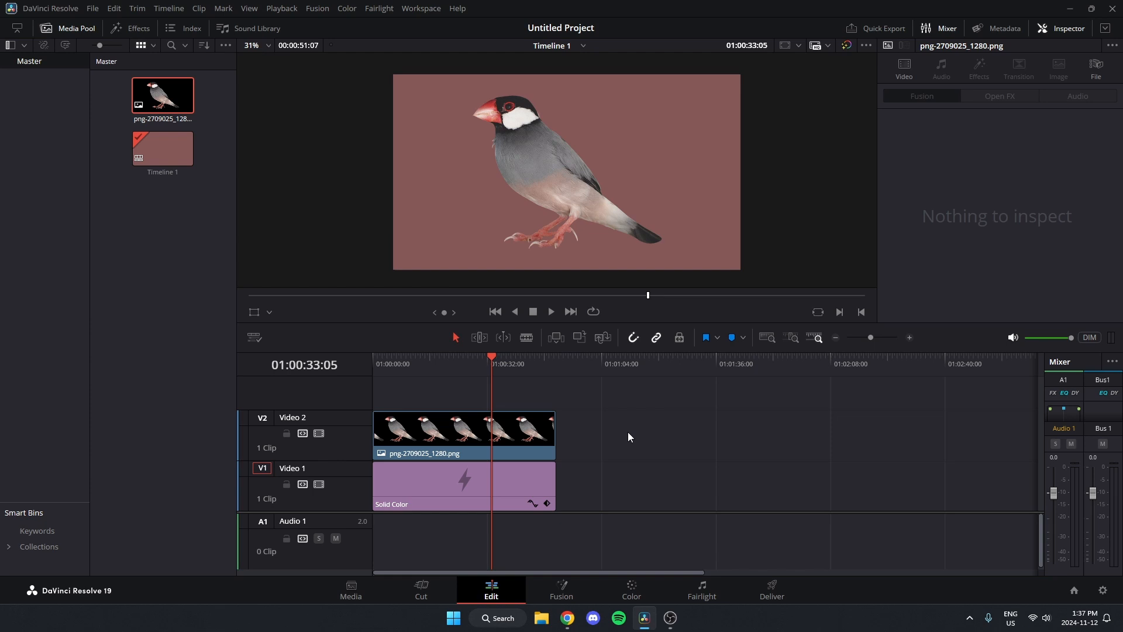
mouse_move(582, 199)
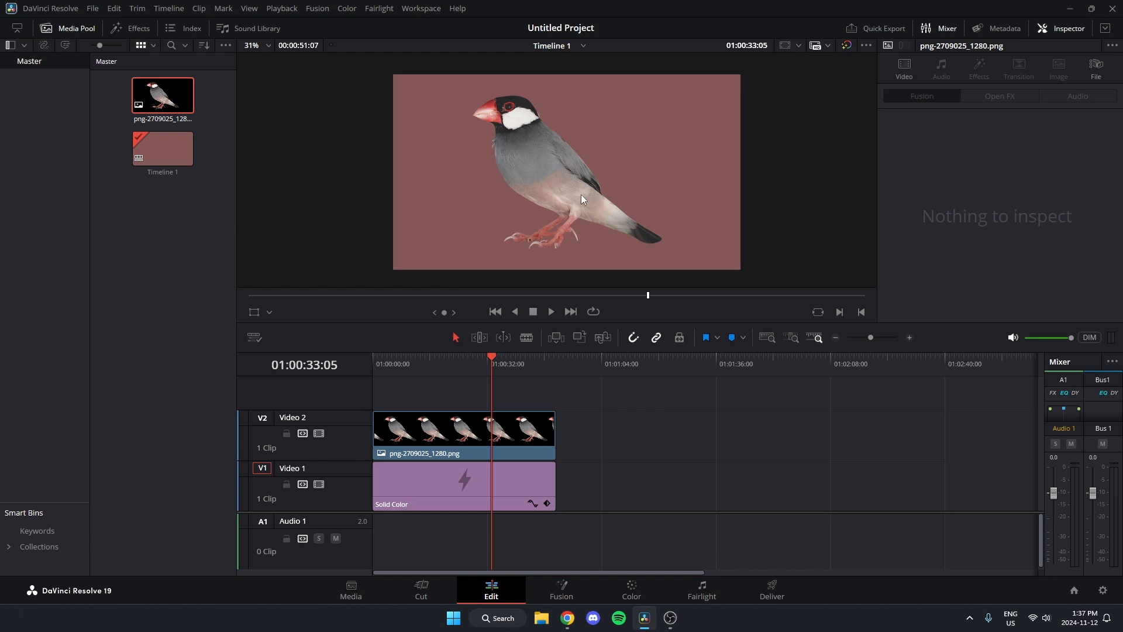
mouse_move(620, 261)
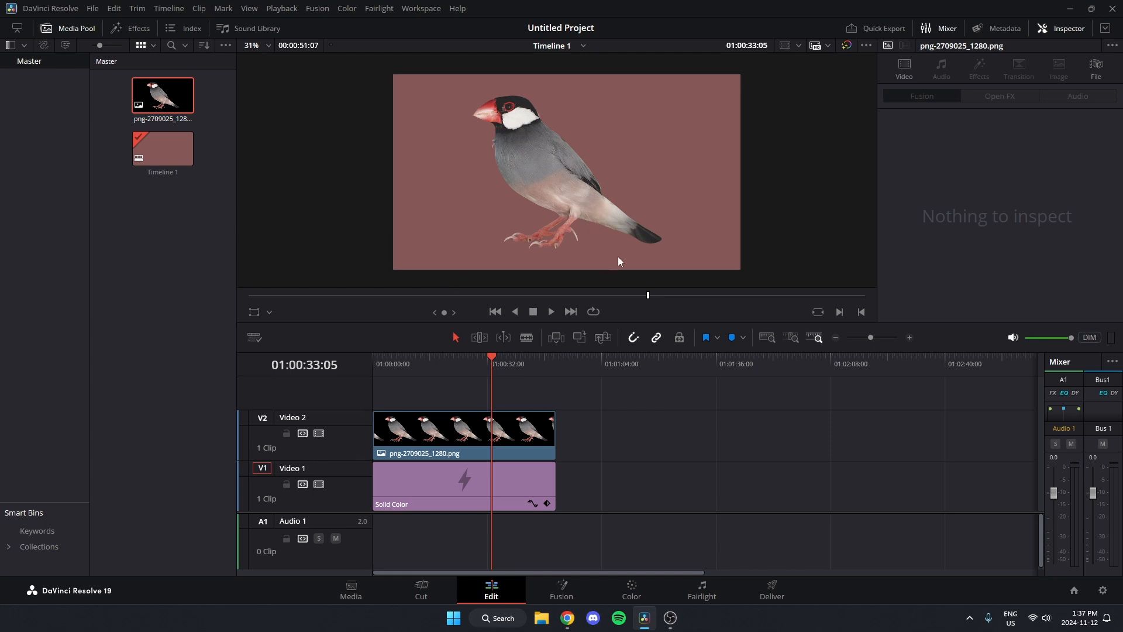
mouse_move(588, 401)
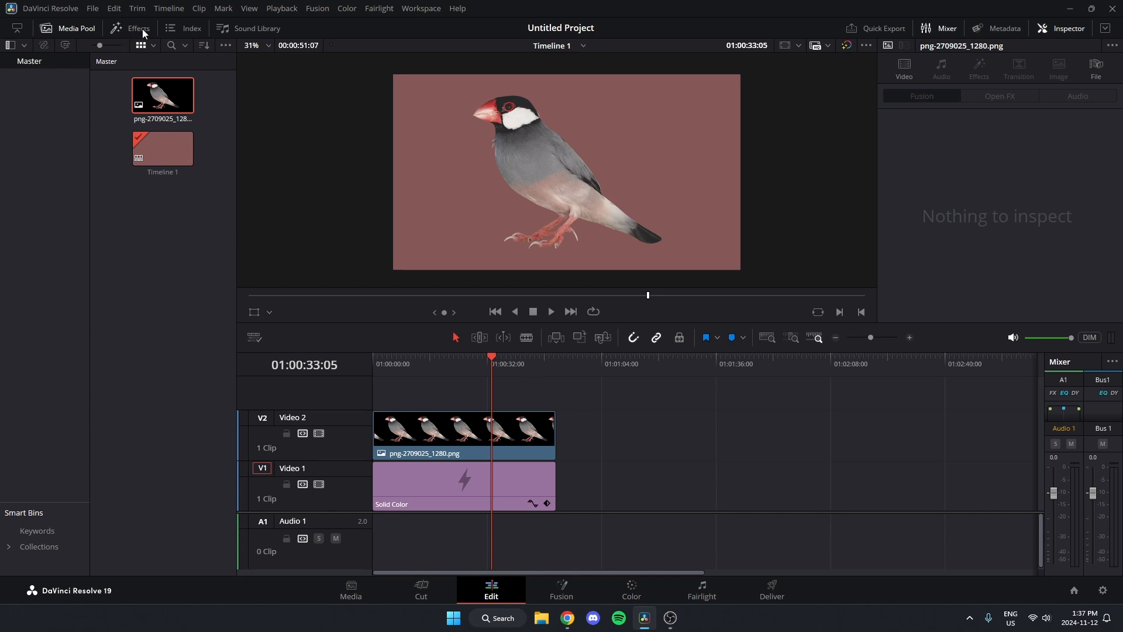
Show Toolbox > Effects in the effects library and scroll Fusion Effects to Outer Stroke.
click(139, 28)
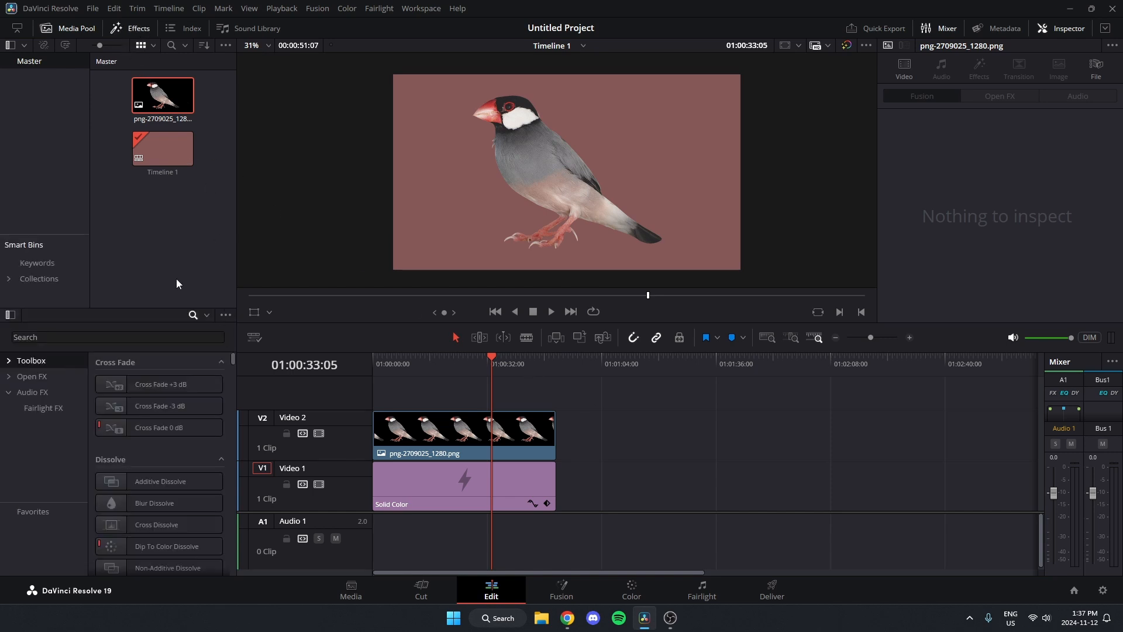
mouse_move(178, 471)
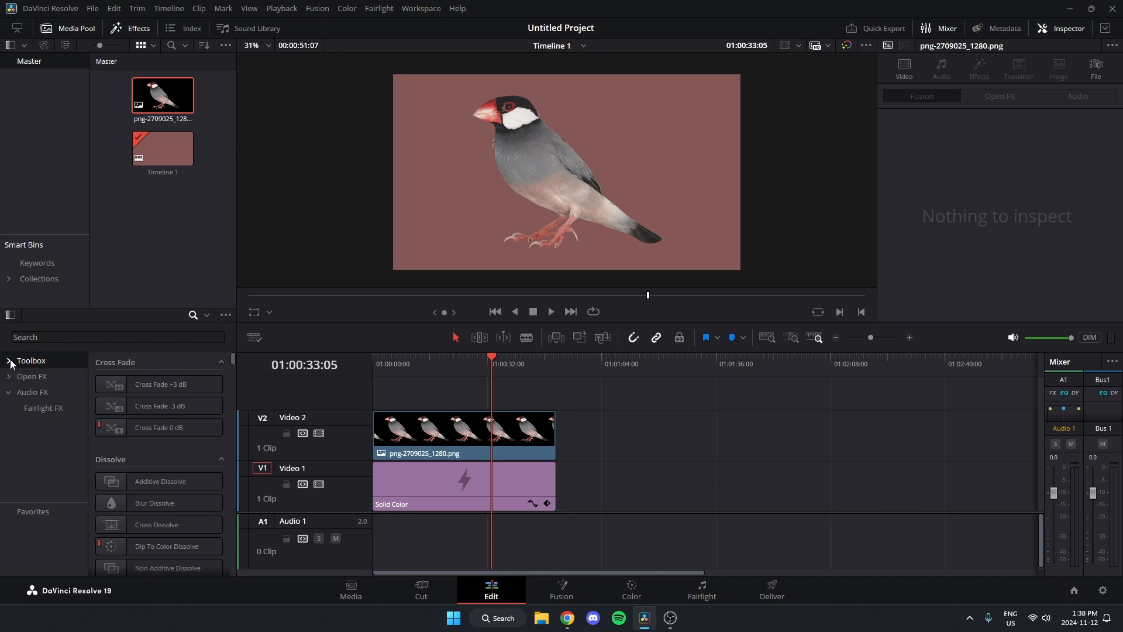
click(9, 361)
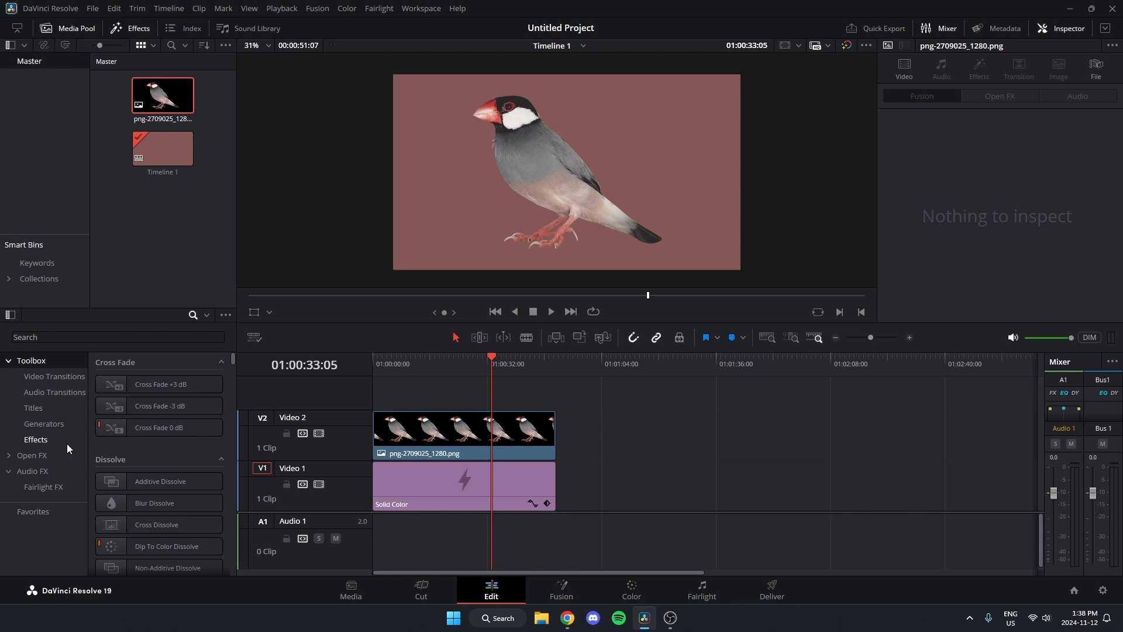
click(36, 439)
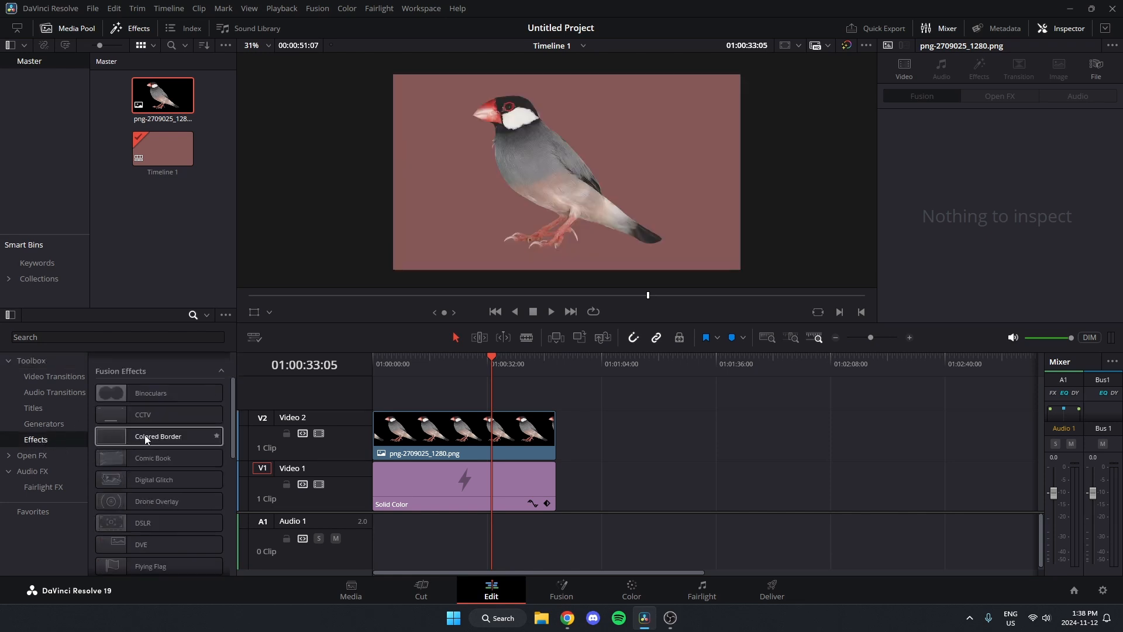
scroll(down, 3)
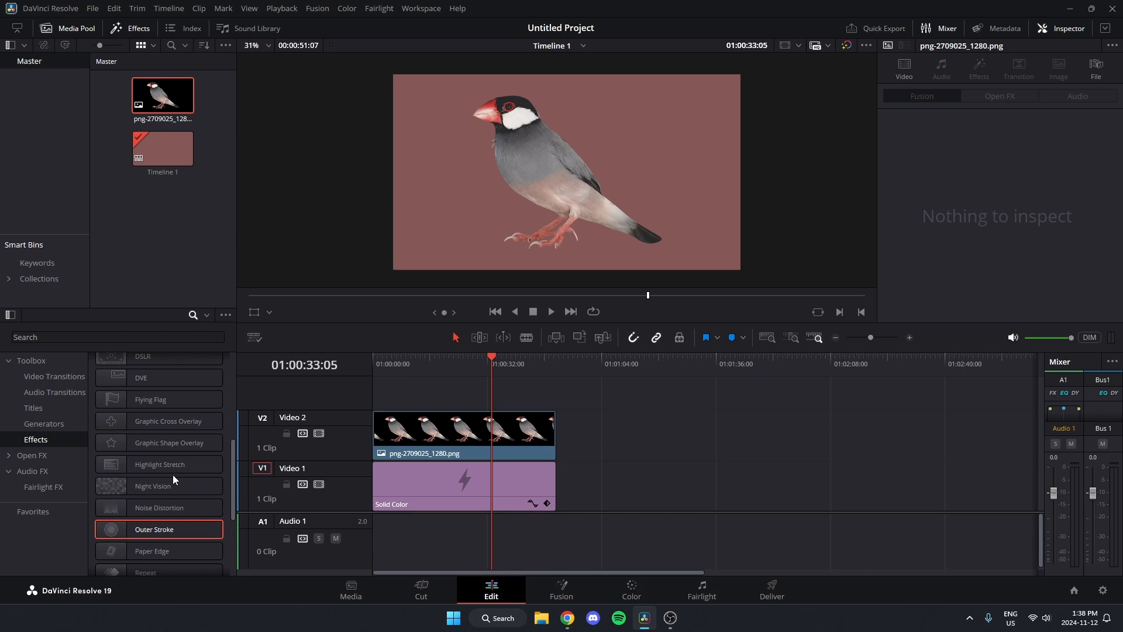
scroll(down, 3)
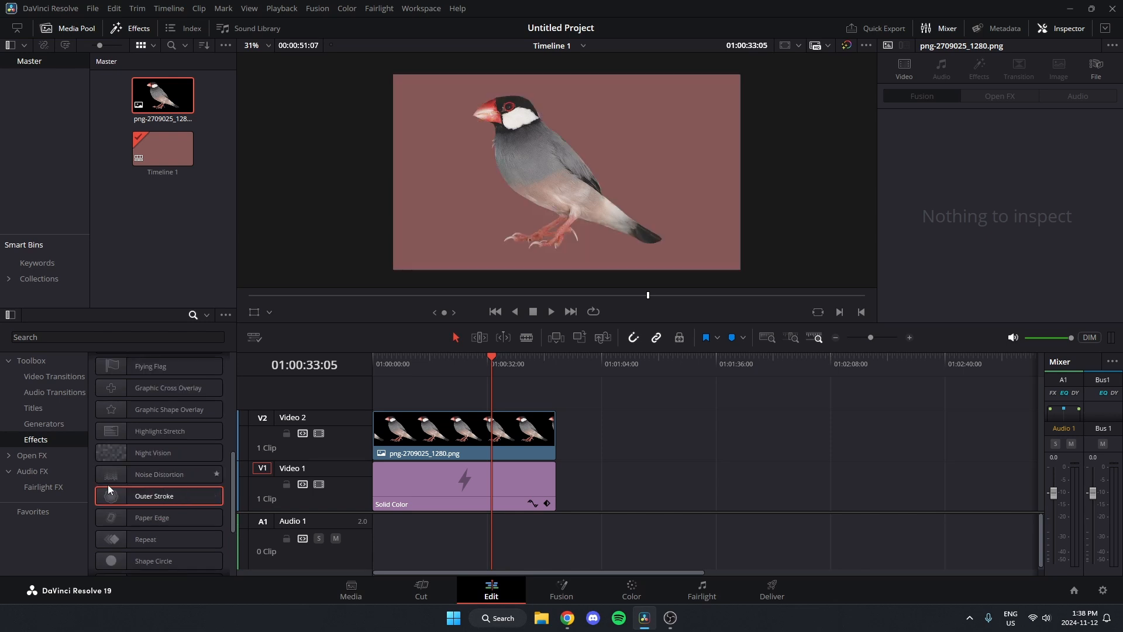
Preview Outer Stroke, then apply it to the bird png clip on Video 2.
double_click(154, 496)
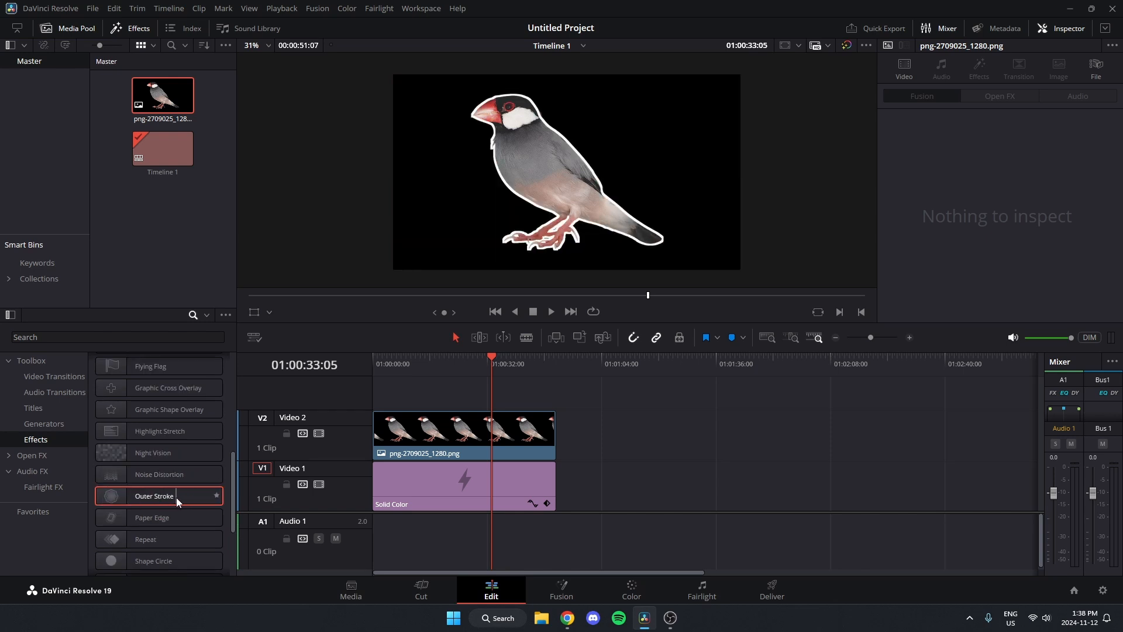
drag(153, 495, 463, 434)
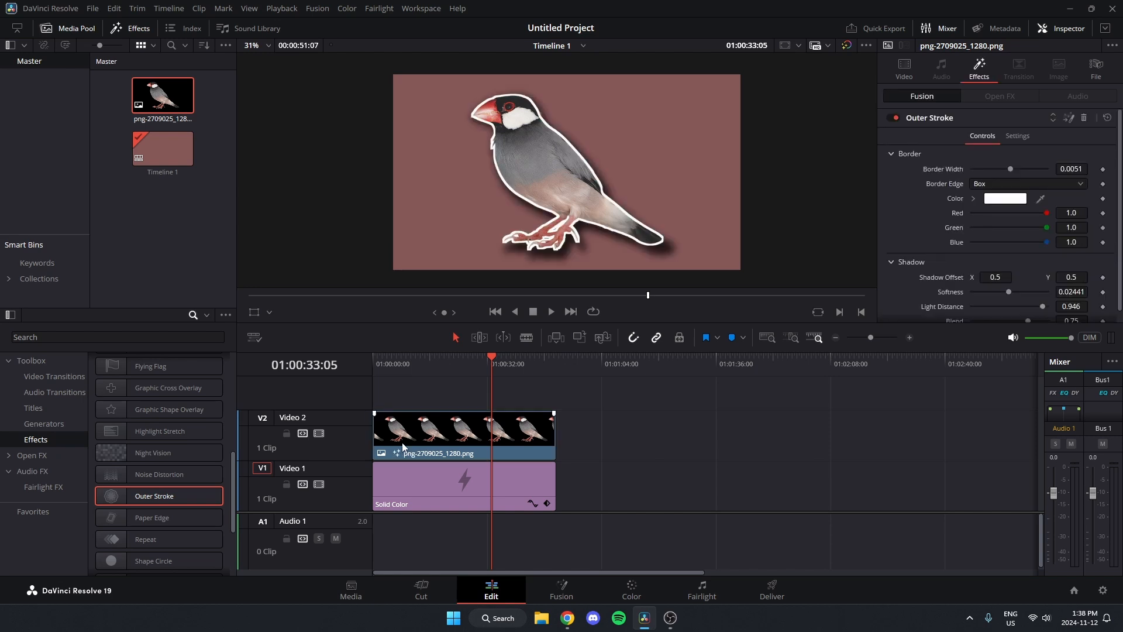
mouse_move(442, 445)
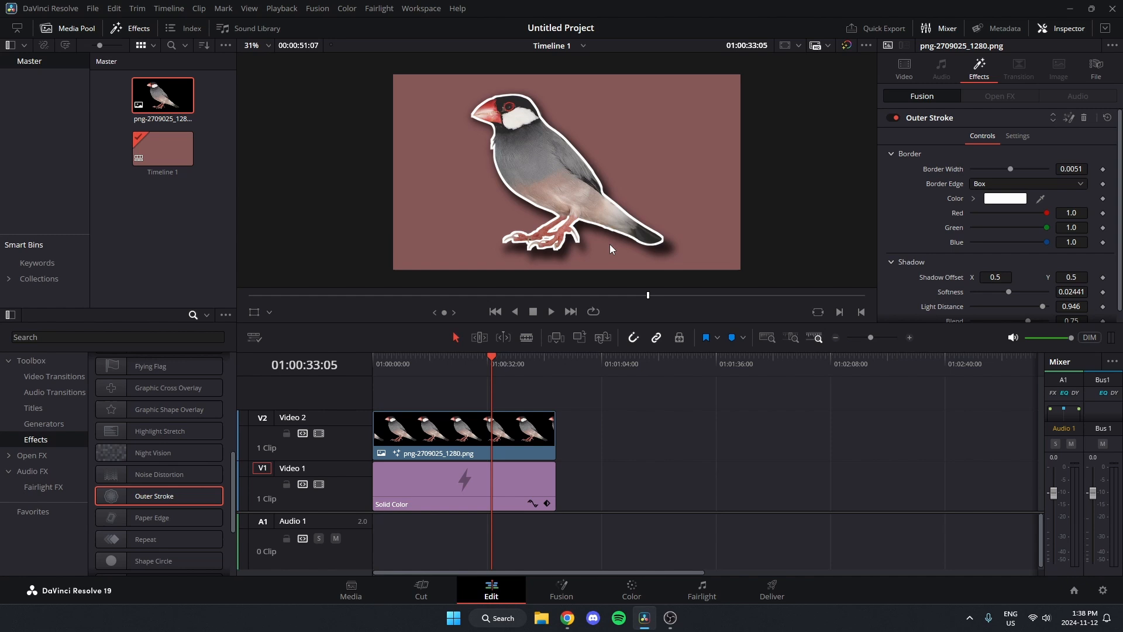
mouse_move(556, 227)
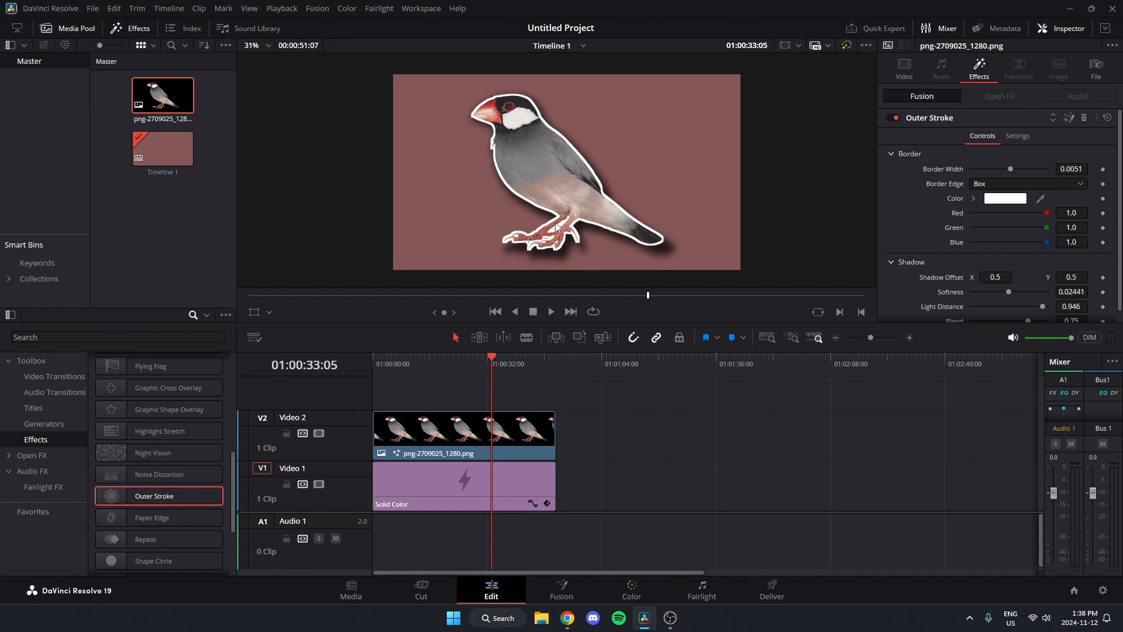
mouse_move(609, 456)
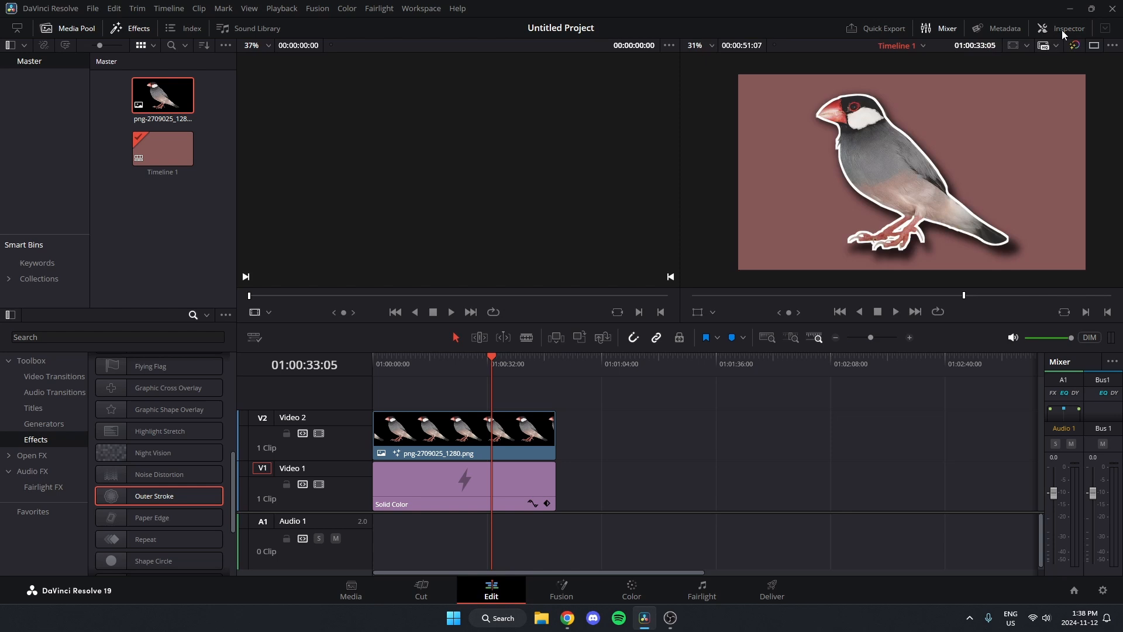
Reopen the Inspector to show the bird's Outer Stroke settings down to the Shadow section.
click(1064, 28)
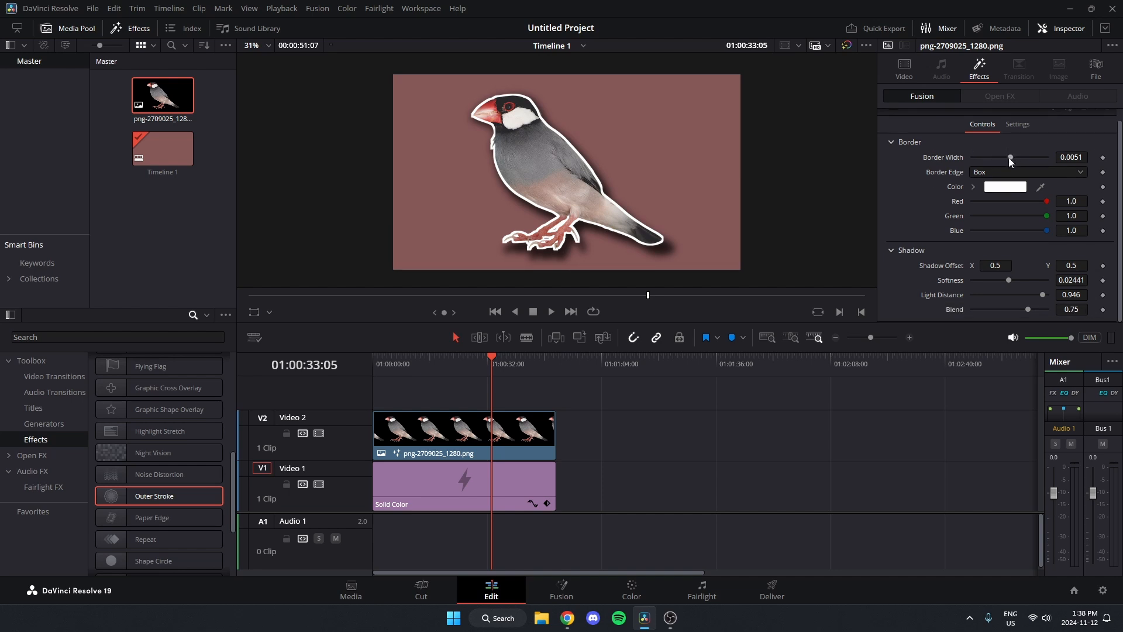
drag(1009, 162, 997, 162)
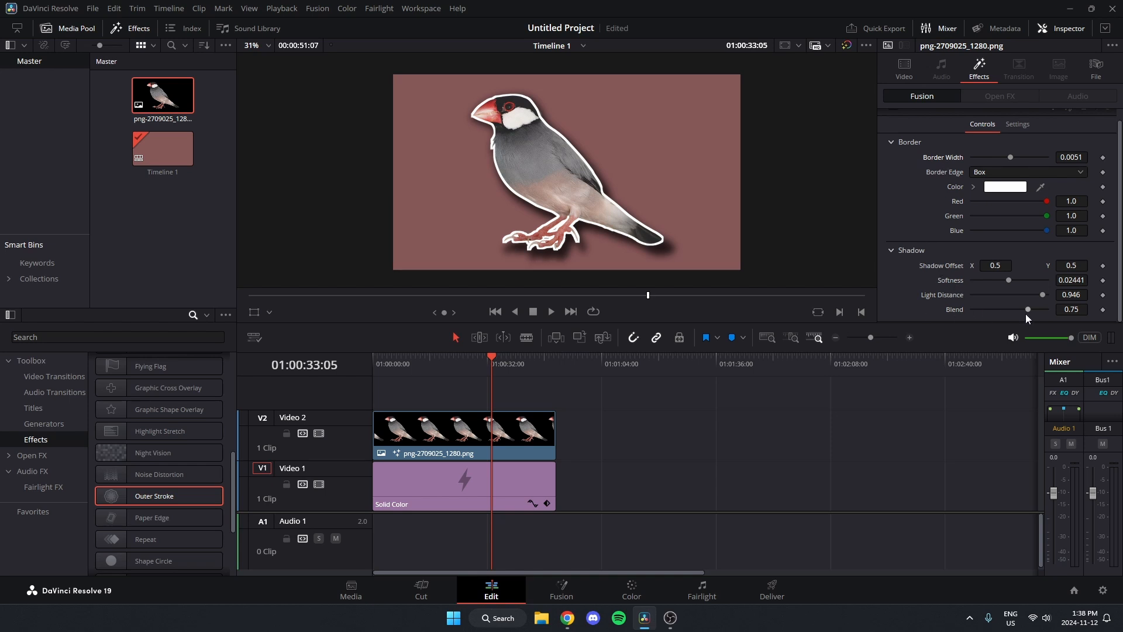
Set the Outer Stroke shadow Blend to 0.0, leaving only the white border.
drag(1027, 308, 972, 309)
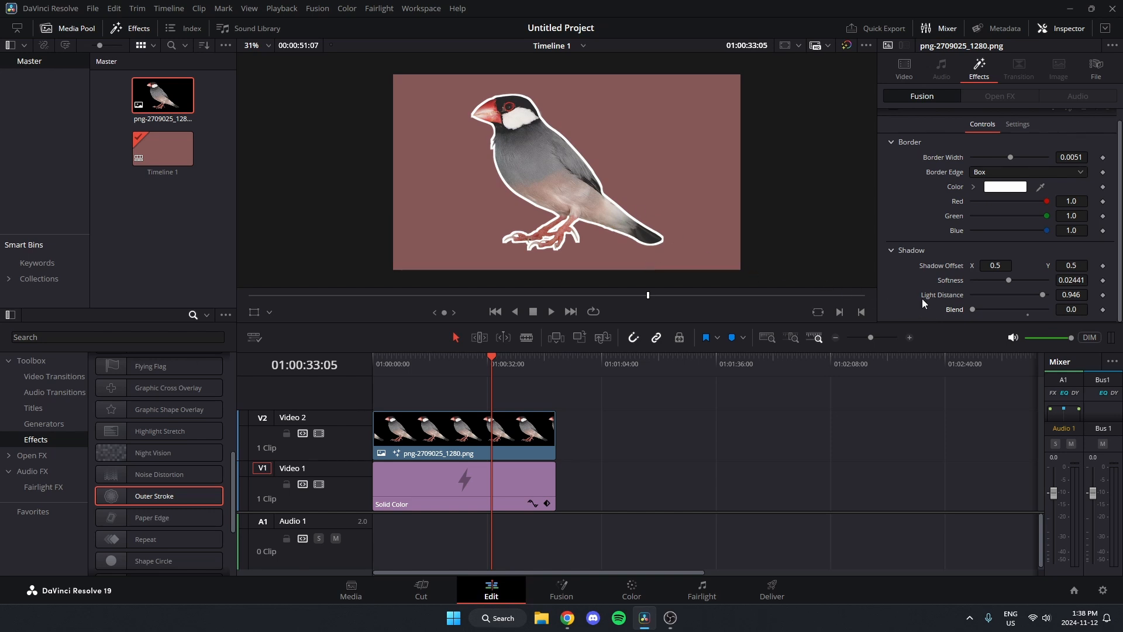
mouse_move(794, 419)
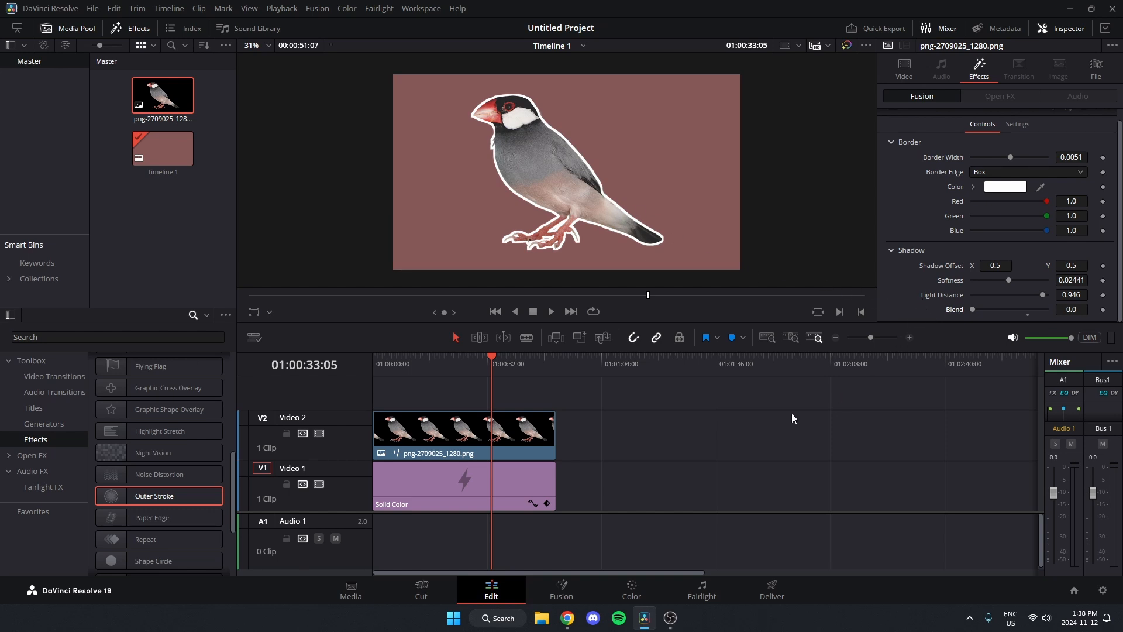